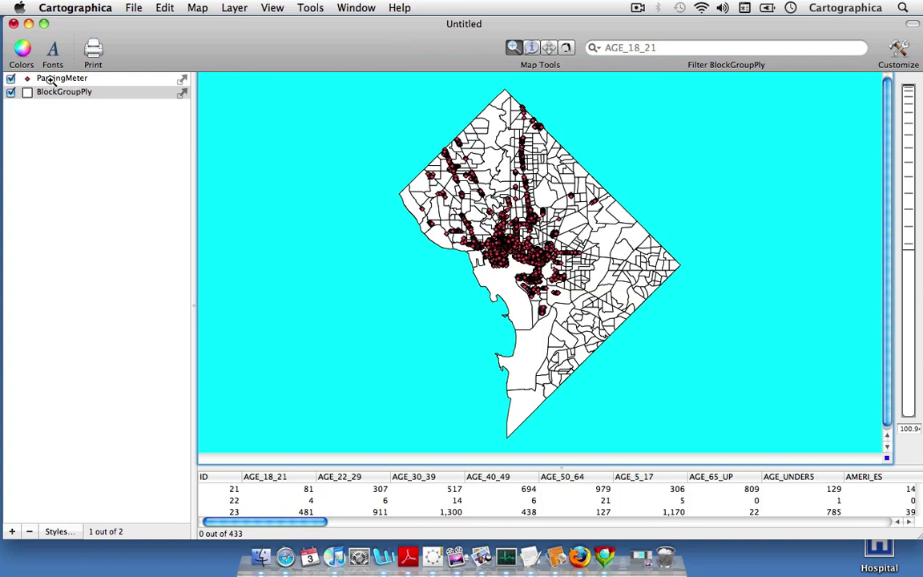
# Make the ParkingMeter points the working layer and bring up the spatial analysis tools
pyautogui.click(51, 80)
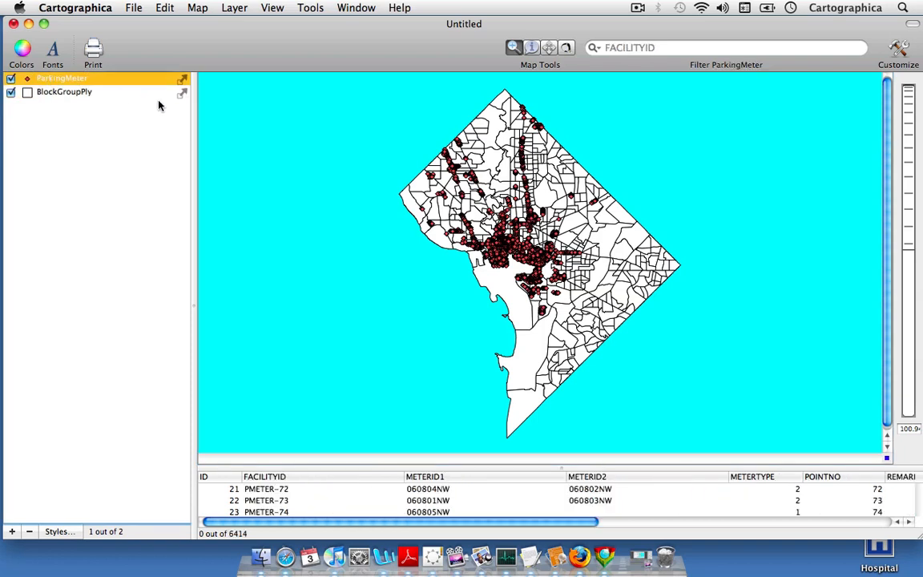
pyautogui.moveTo(295, 64)
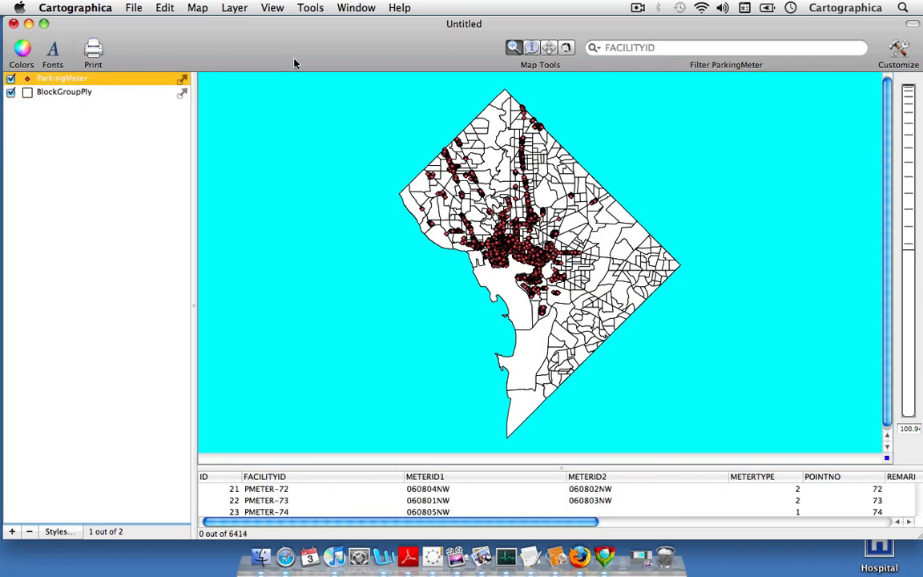
pyautogui.click(311, 6)
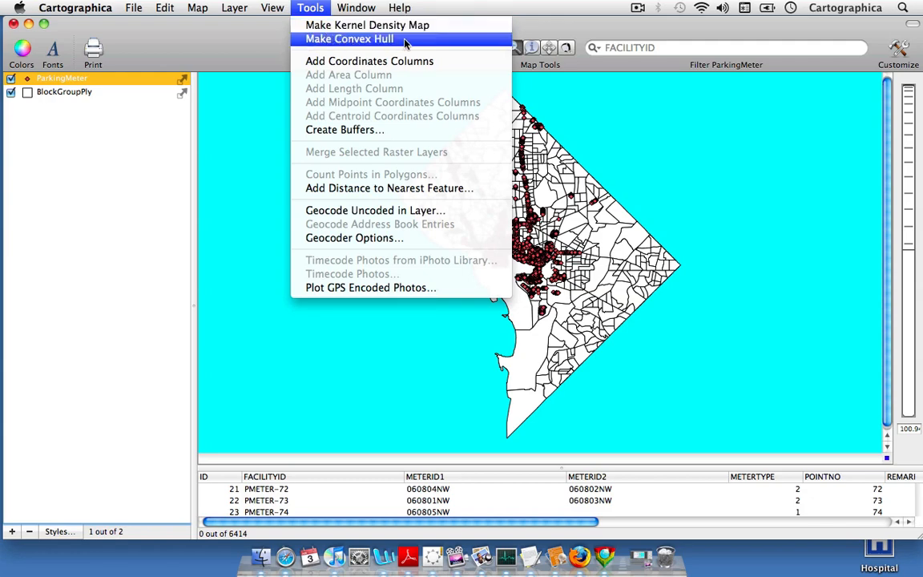
# Build a convex hull polygon around the parking meter points as a new ParkingMeter Area layer
pyautogui.click(362, 38)
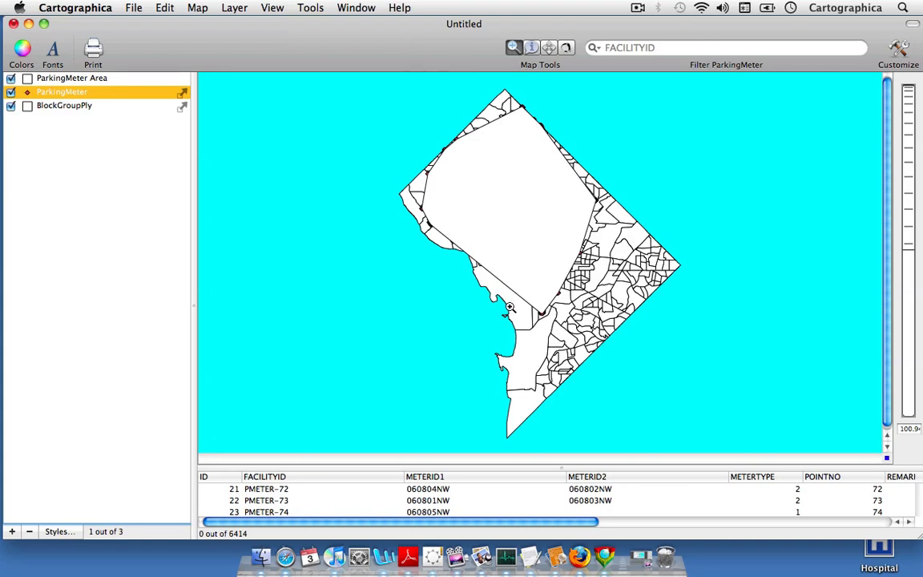
pyautogui.moveTo(474, 266)
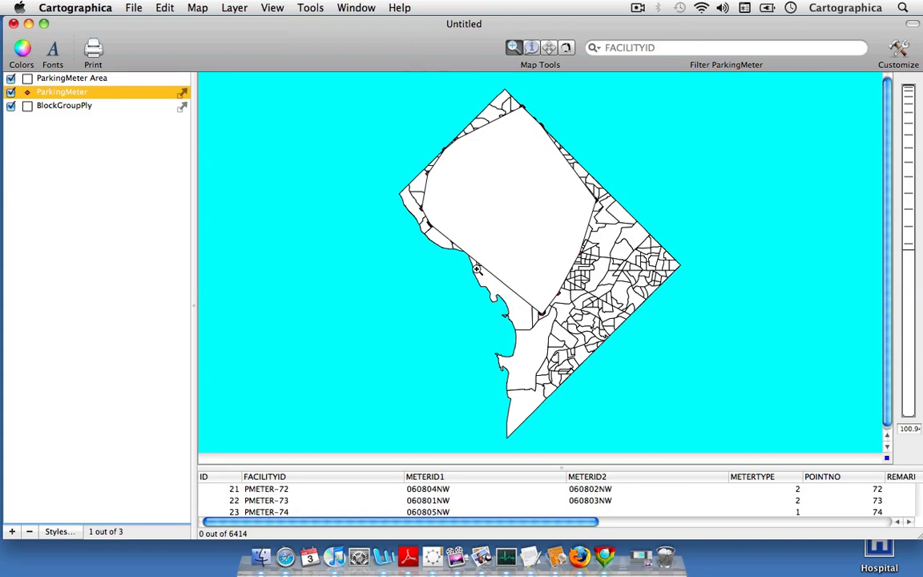
pyautogui.moveTo(508, 122)
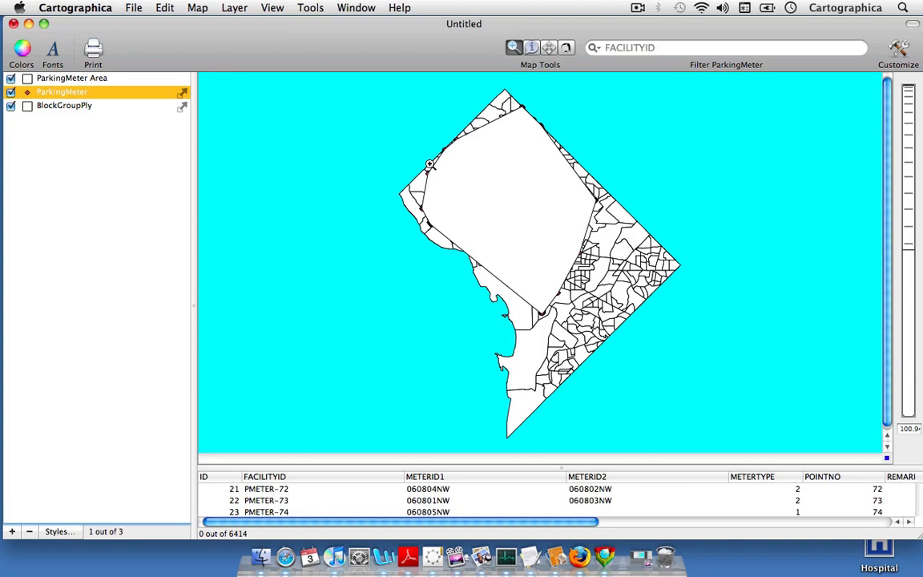
pyautogui.moveTo(622, 282)
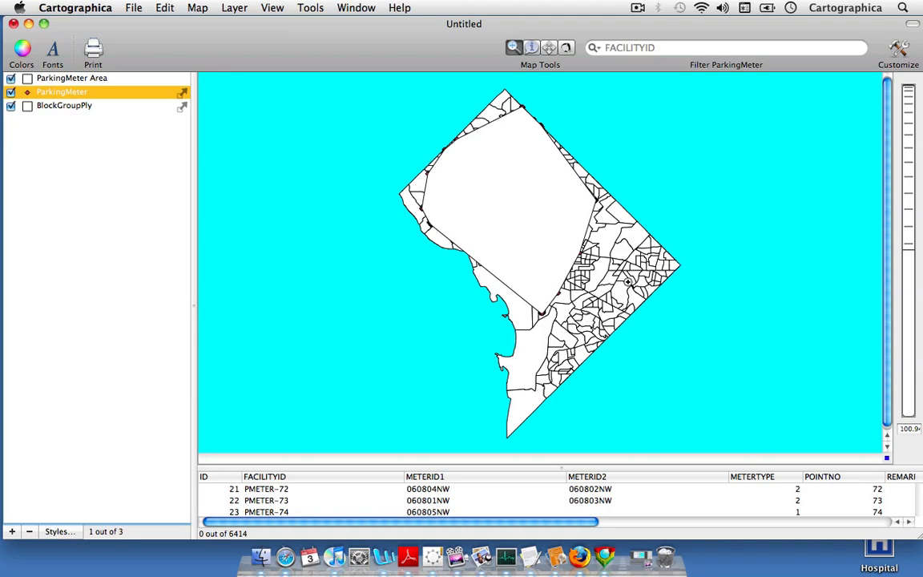
pyautogui.moveTo(607, 323)
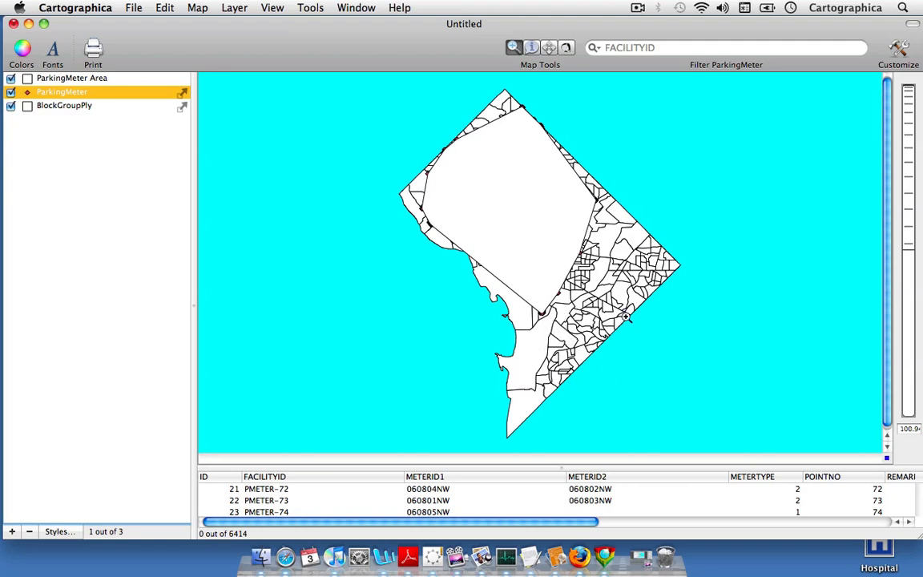
pyautogui.moveTo(314, 320)
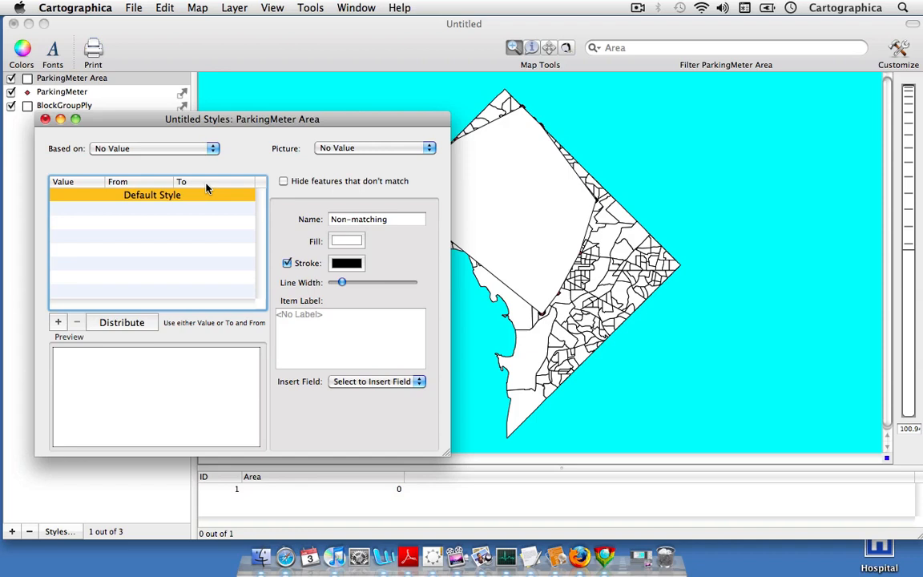
pyautogui.moveTo(235, 193)
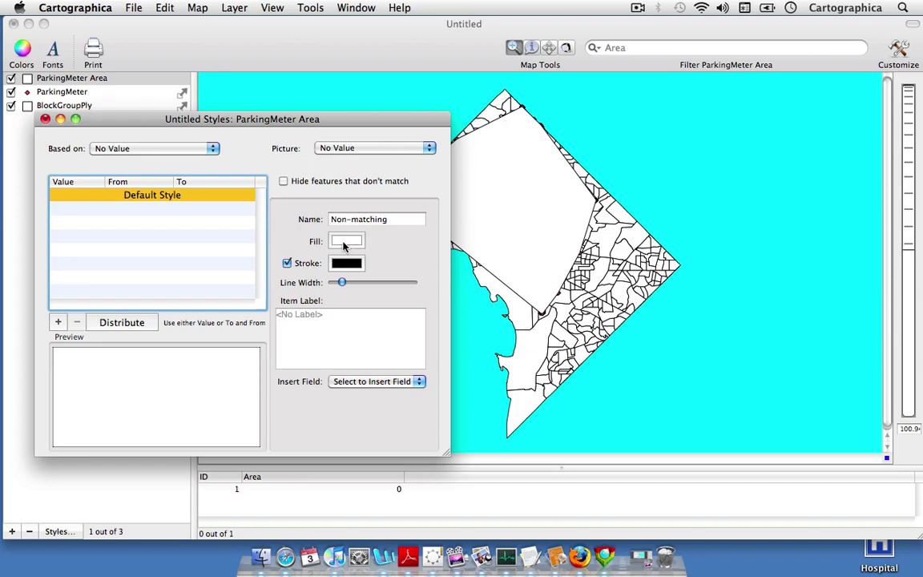
# Give the ParkingMeter Area hull a blue fill and lower its opacity so the points show through
pyautogui.click(346, 240)
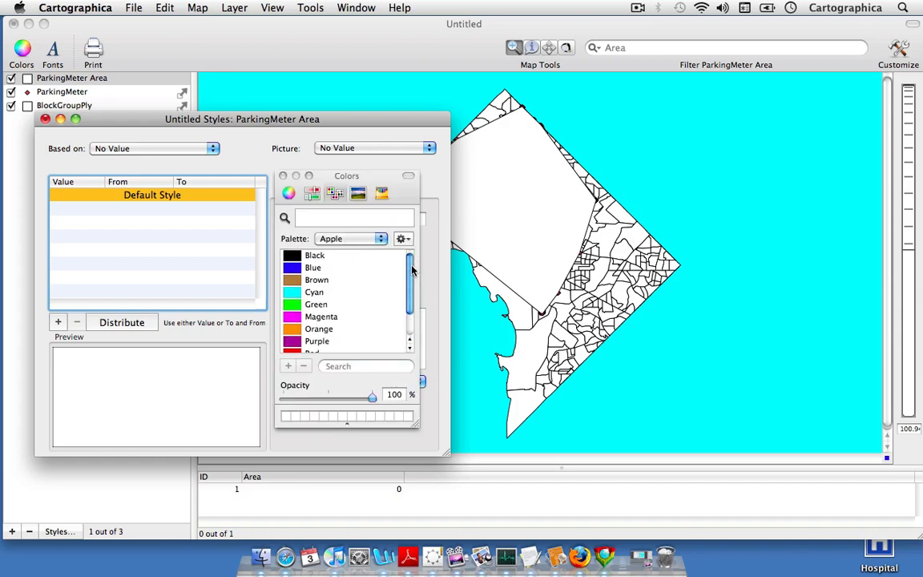
pyautogui.click(312, 266)
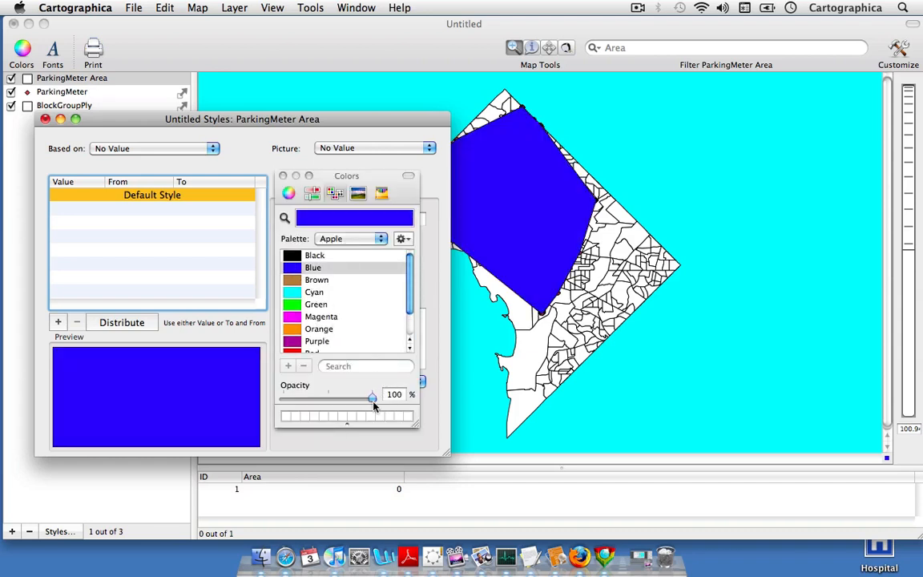
pyautogui.moveTo(372, 399); pyautogui.dragTo(326, 399)
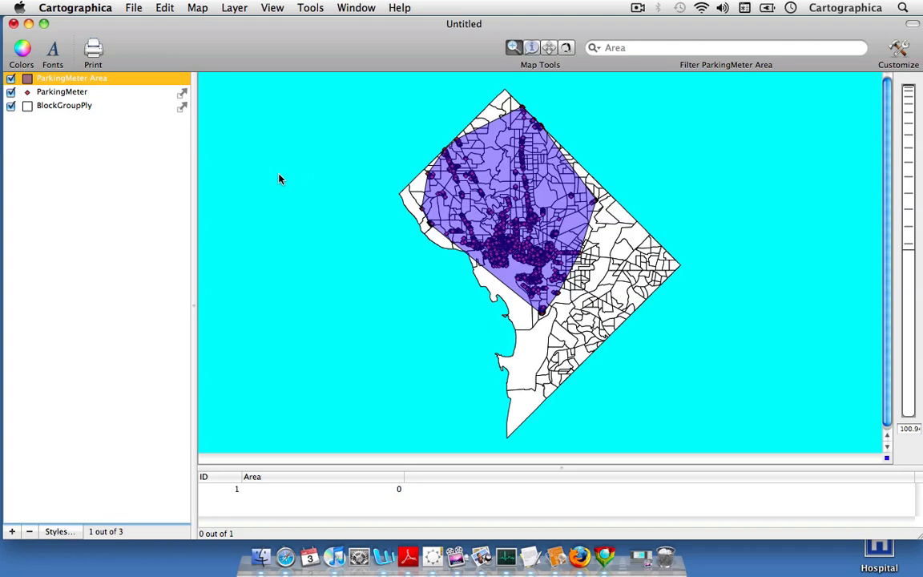
pyautogui.moveTo(321, 391)
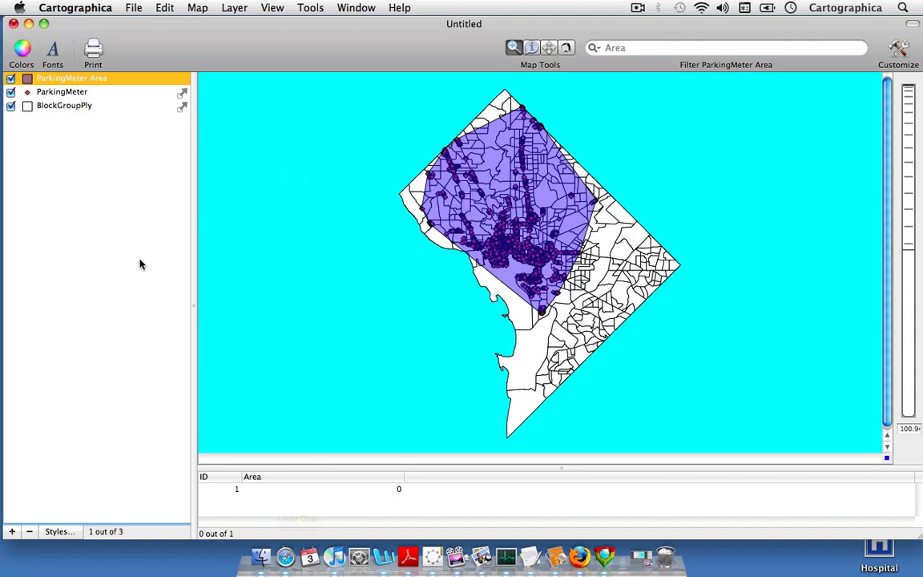
pyautogui.moveTo(276, 522)
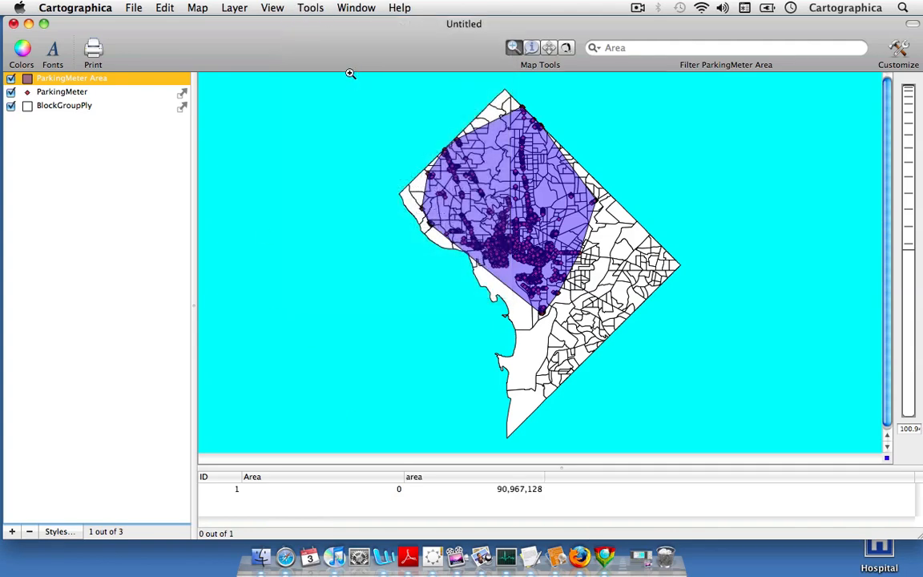
# Add a perimeter length column (36,400.406) to the hull table and start counting meter points inside it
pyautogui.click(298, 6)
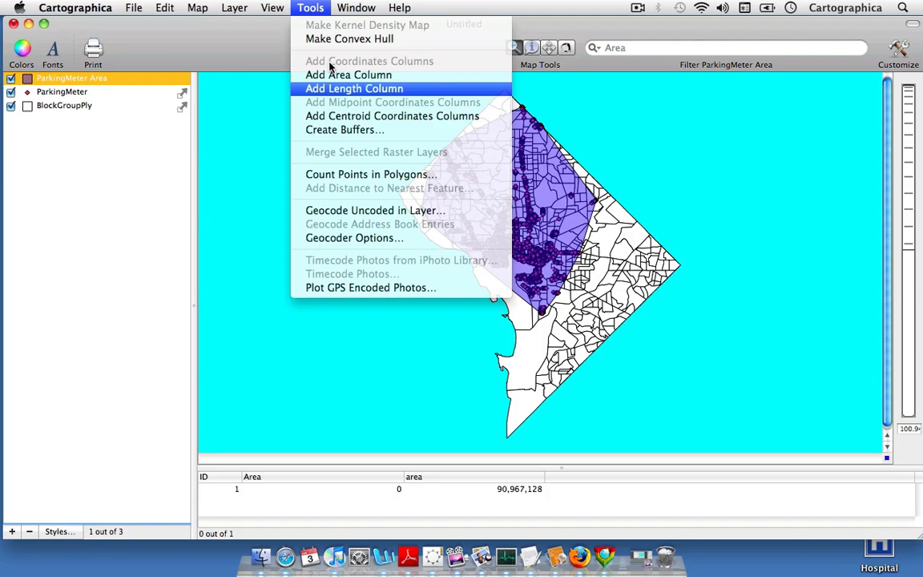
pyautogui.click(356, 89)
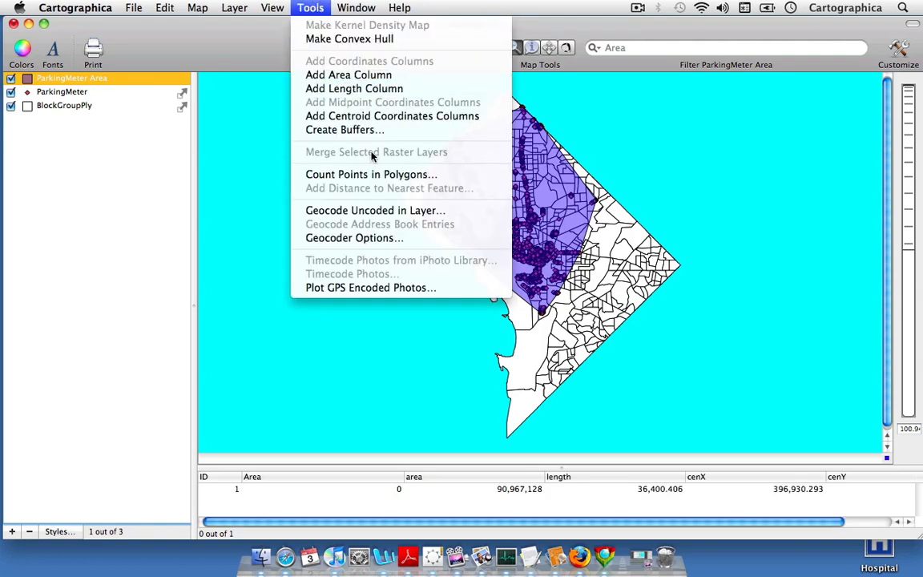
pyautogui.click(372, 173)
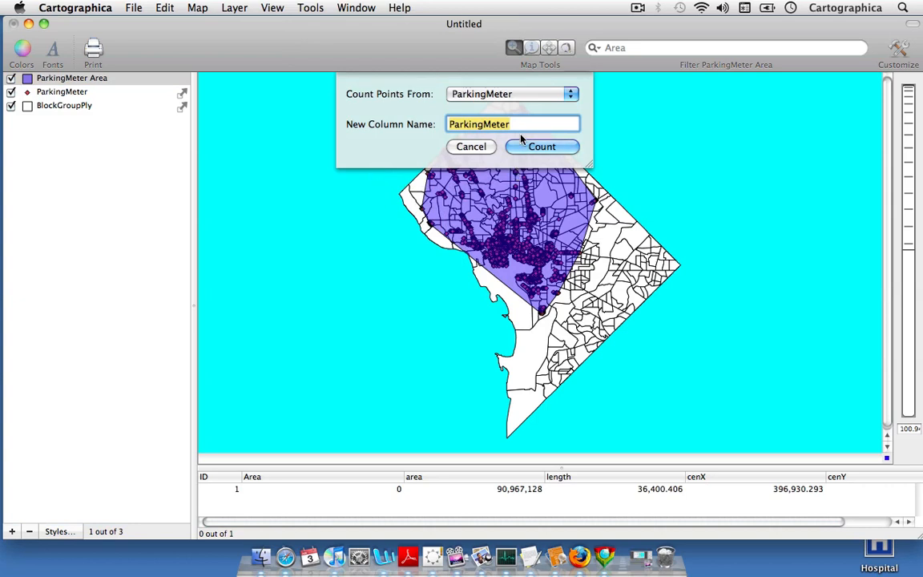